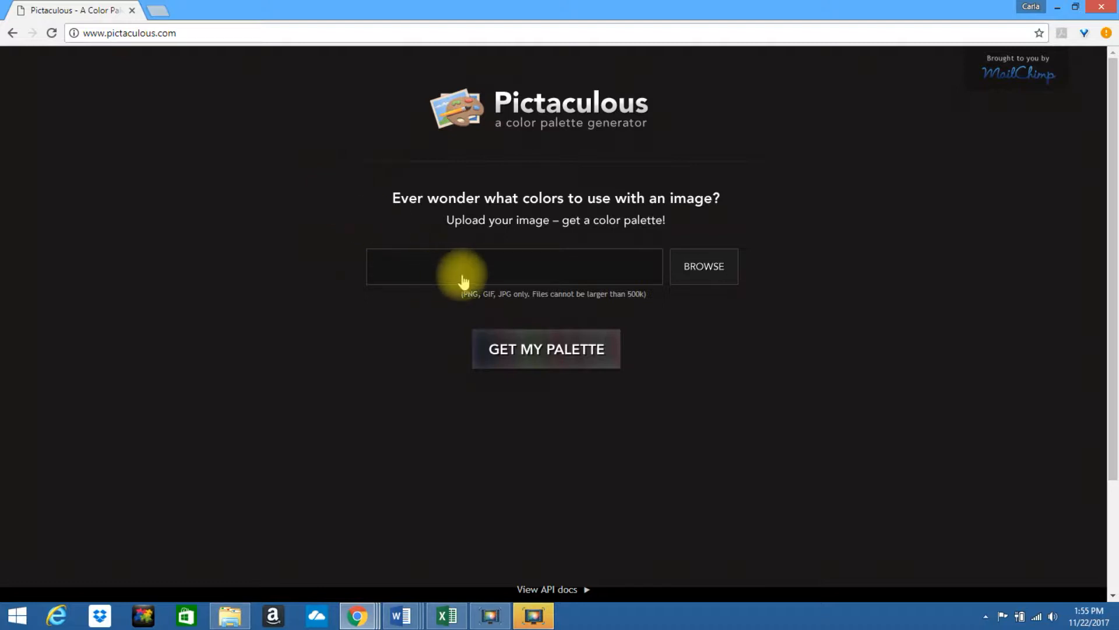
mouse_move(703, 266)
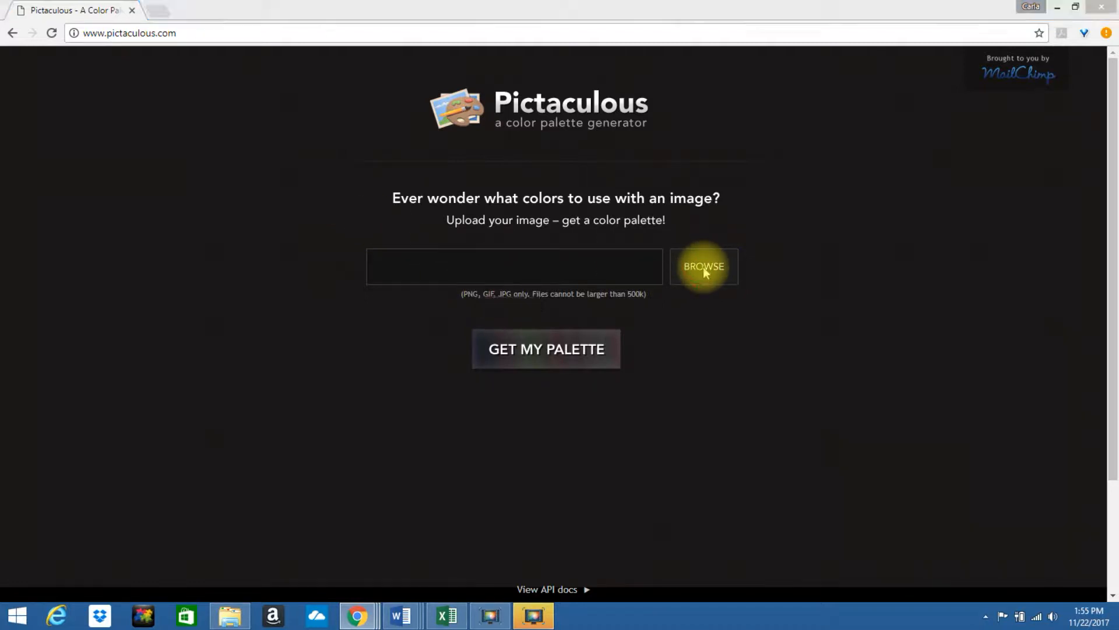
Select Blog.jpg from the Downloads folder as the image to upload
click(703, 267)
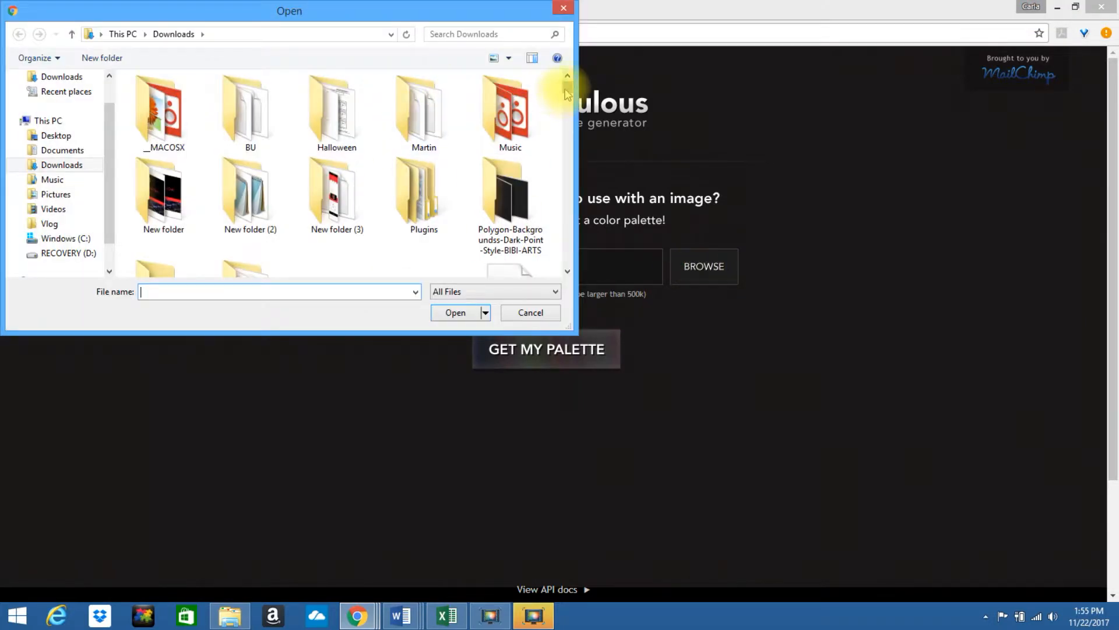
scroll(down, 3)
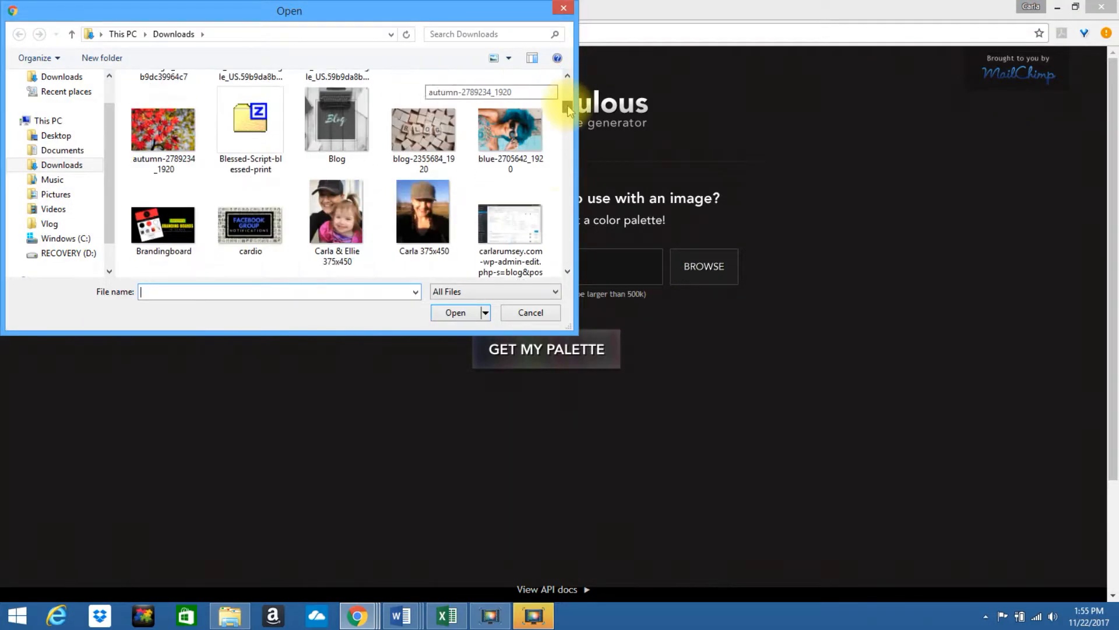
scroll(down, 3)
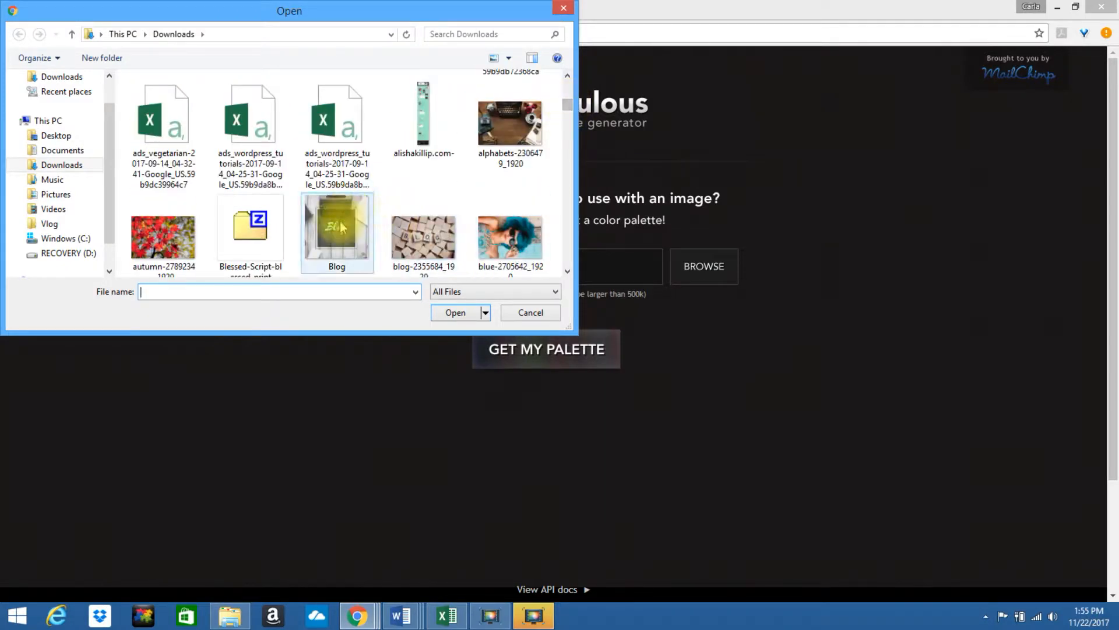
click(455, 312)
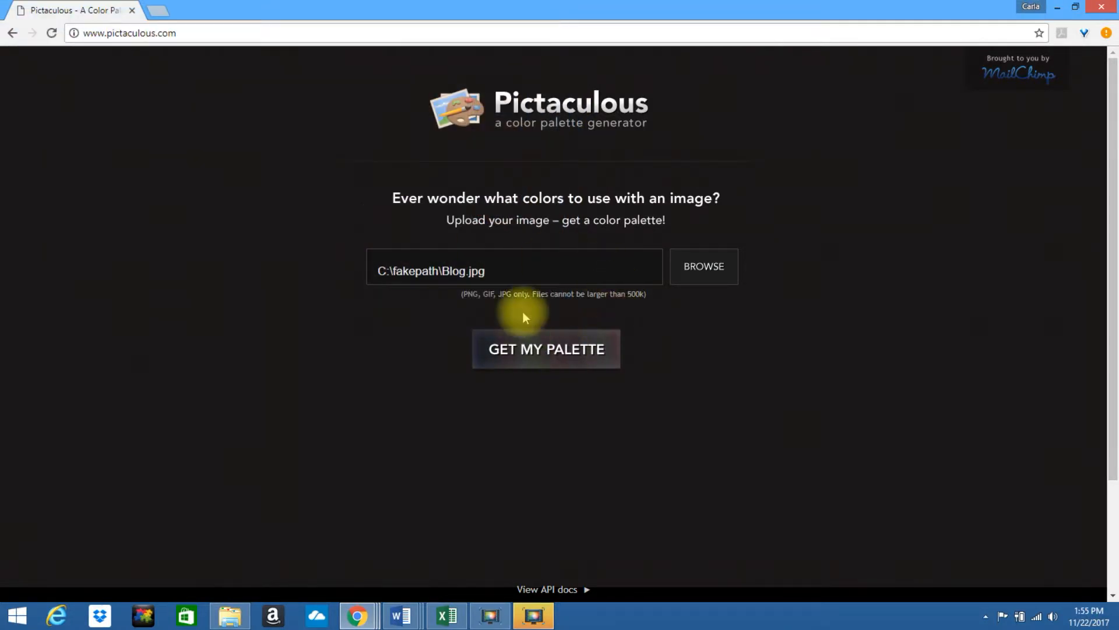
Generate the Blog.jpg palette, yielding the greys #878787, #555555 and #EFEFEF
click(546, 349)
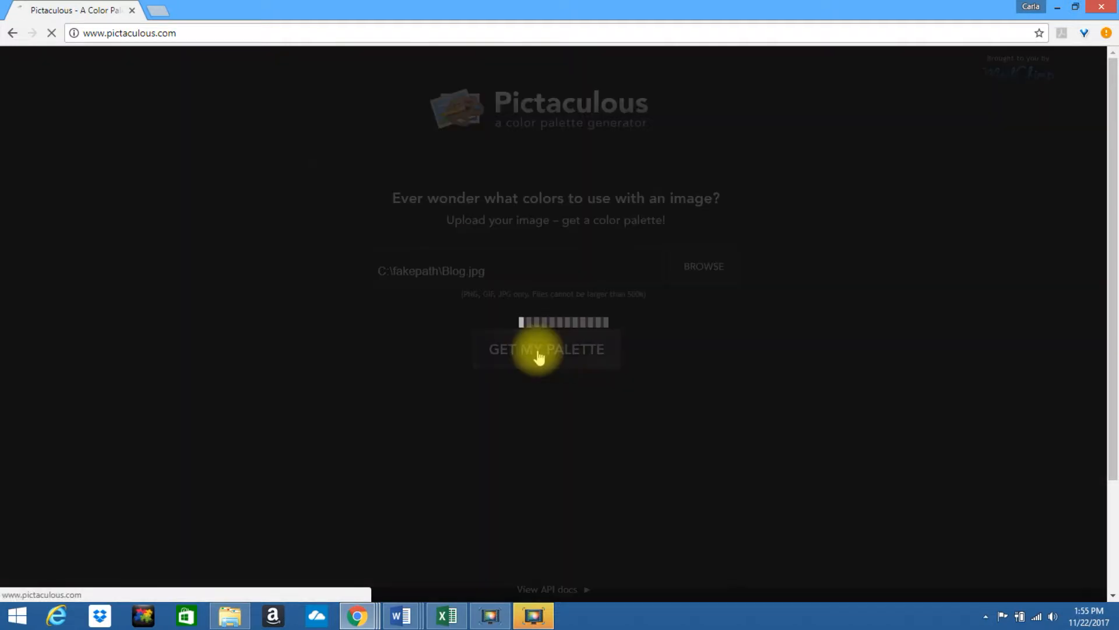
click(546, 349)
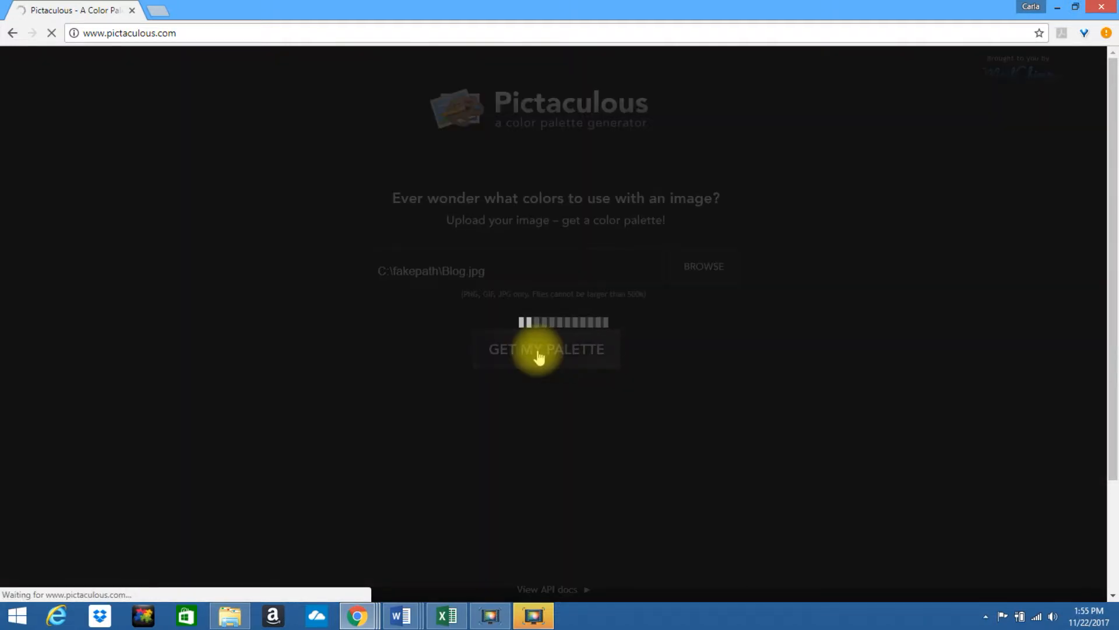
click(546, 349)
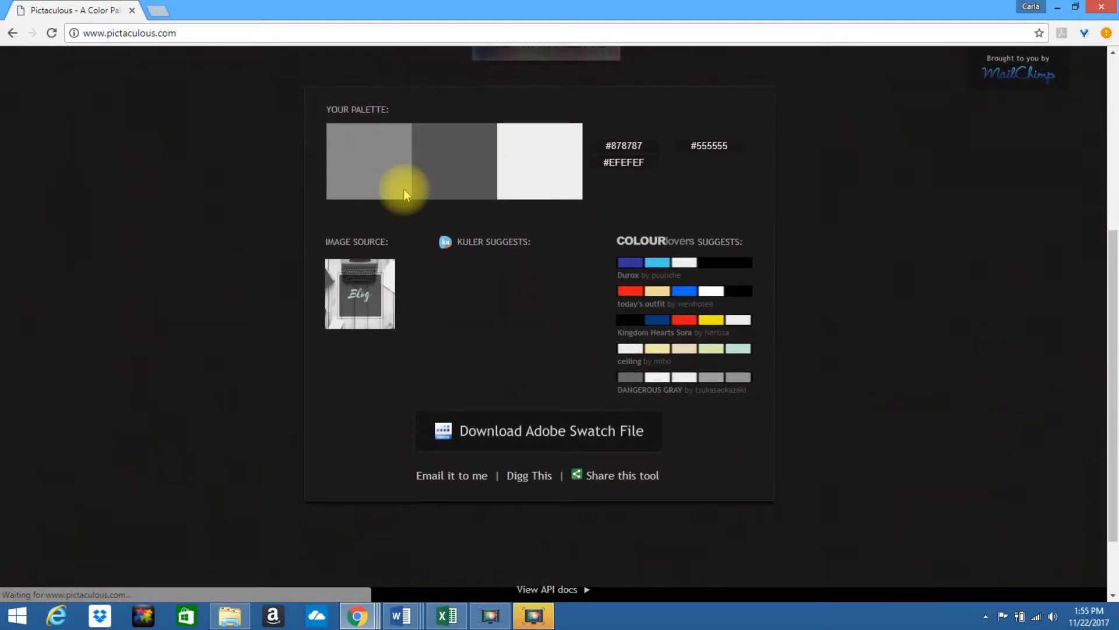
mouse_move(436, 168)
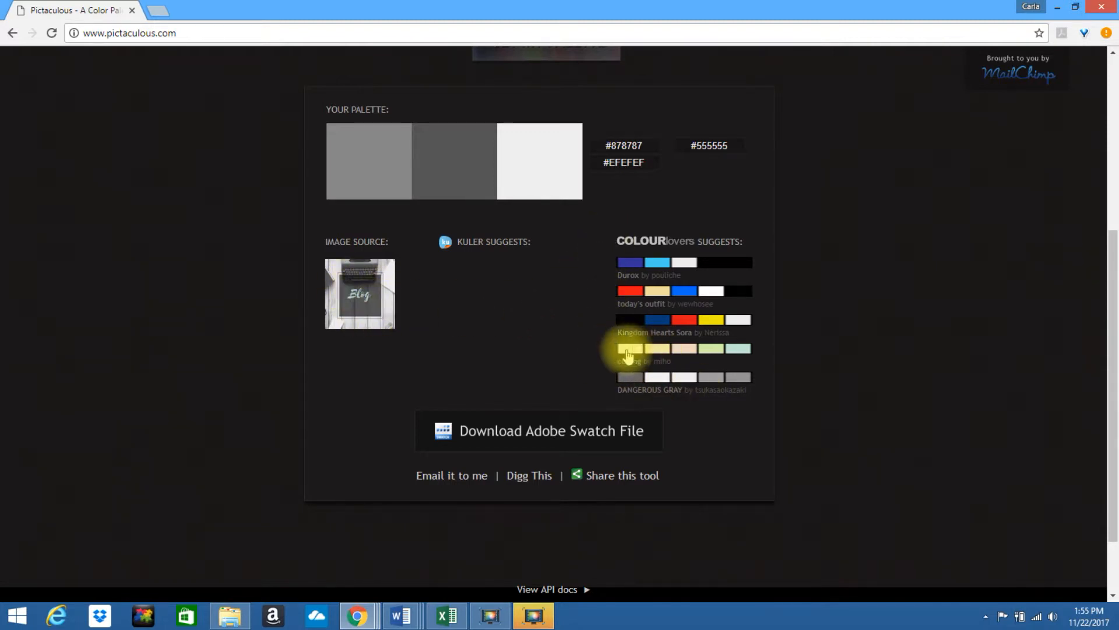
mouse_move(1106, 346)
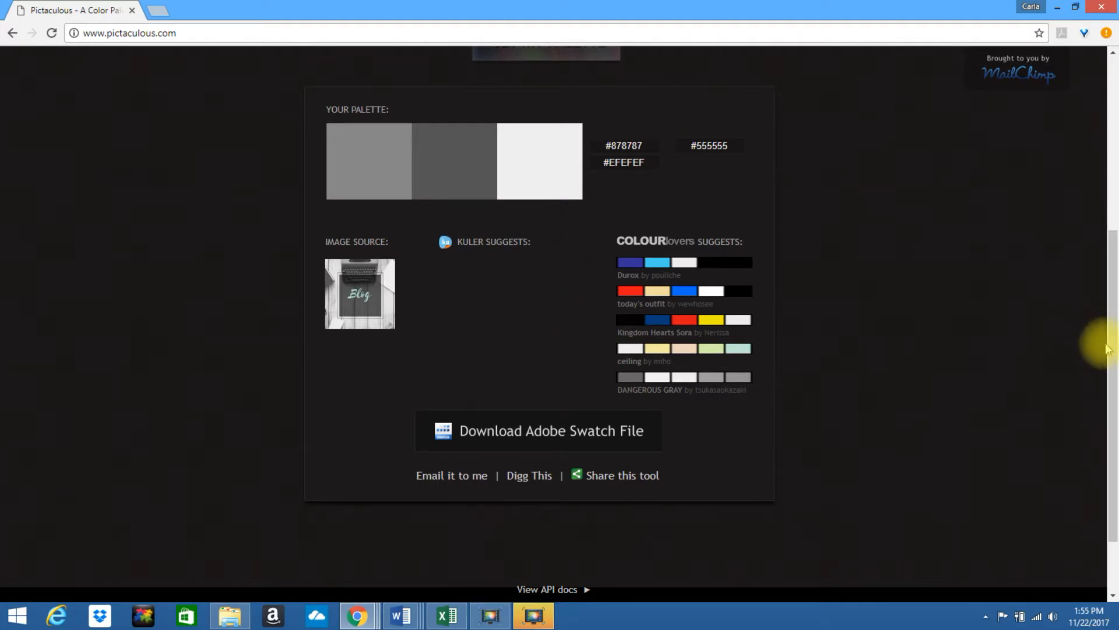
Load cayenne-peppers-2779828_1920.jpg into the upload field in place of Blog.jpg
scroll(up, 3)
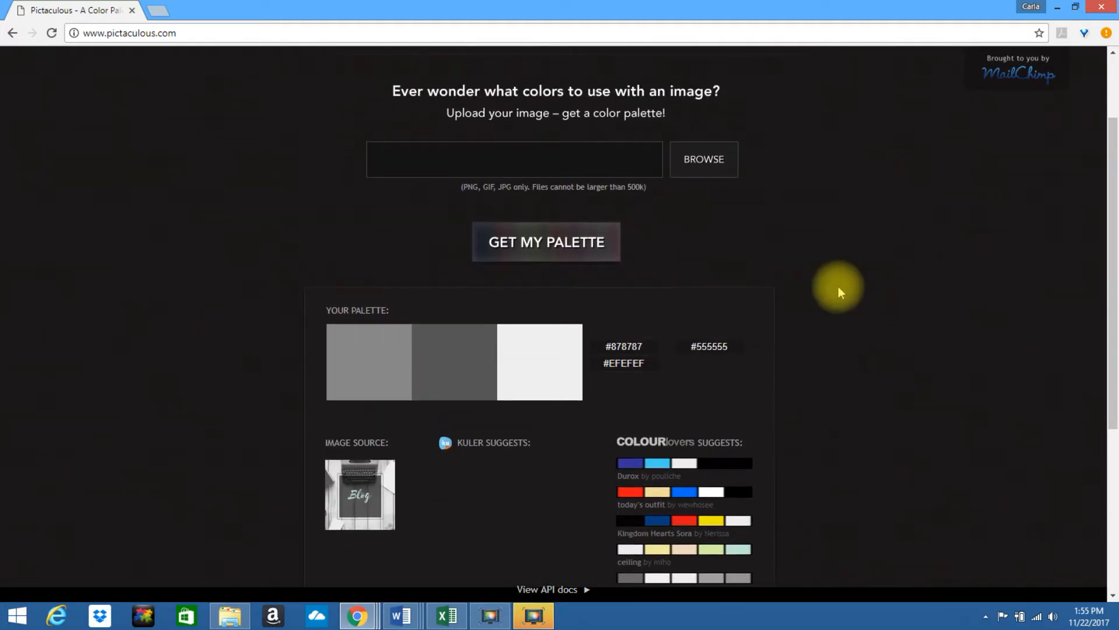
click(702, 158)
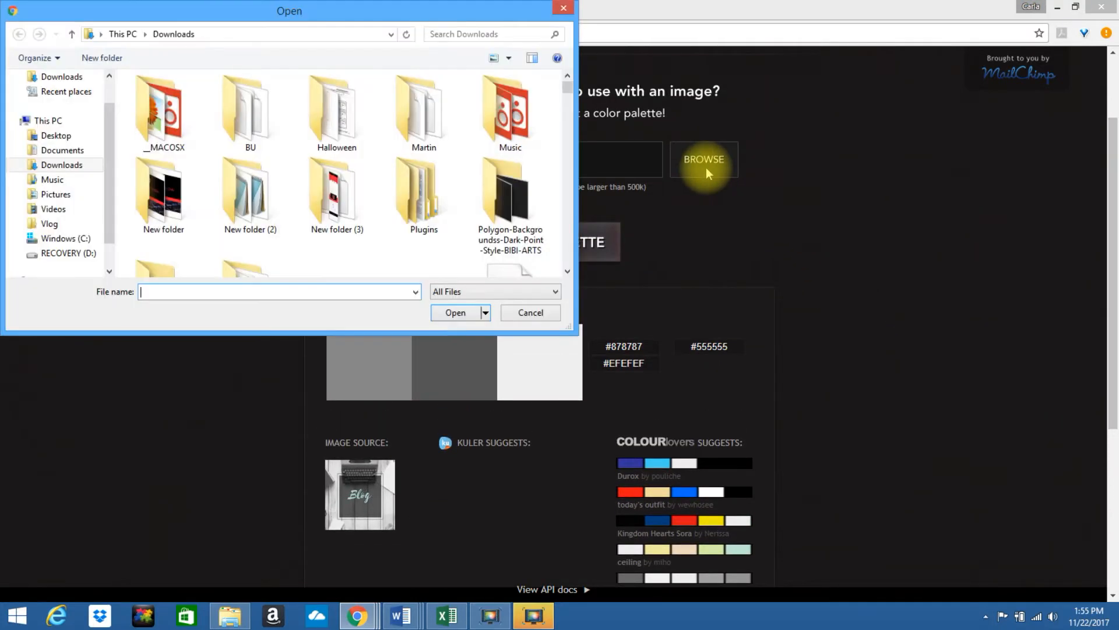
scroll(down, 3)
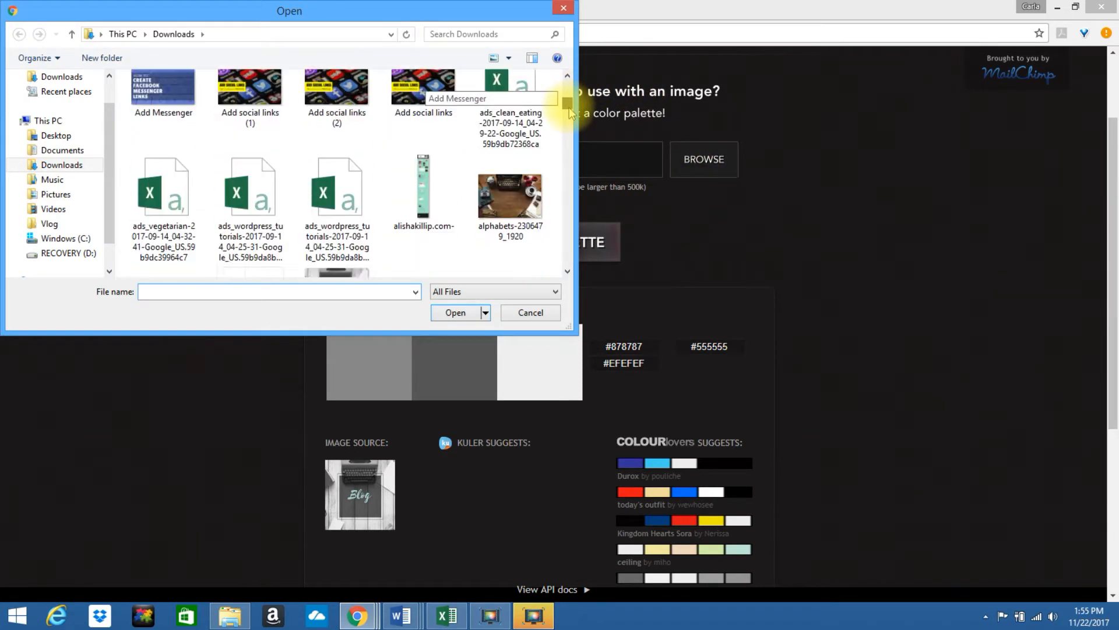
scroll(down, 3)
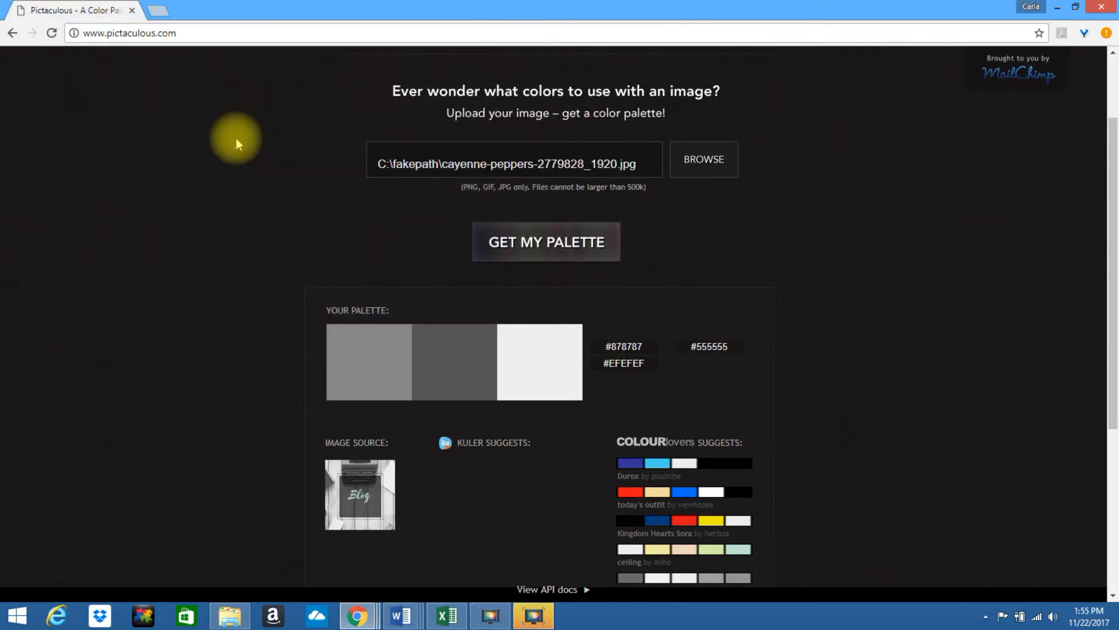
mouse_move(546, 242)
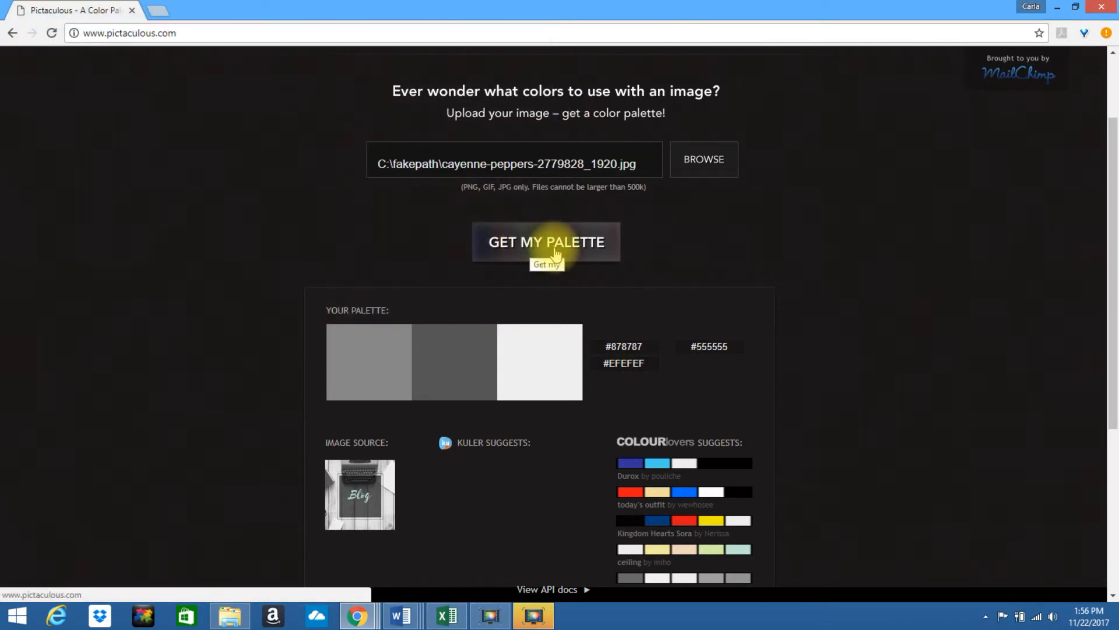
Generate the cayenne peppers palette: #68715C, #FFFFFF, #B8BD32, #CBDCEE, #B90C36
click(546, 241)
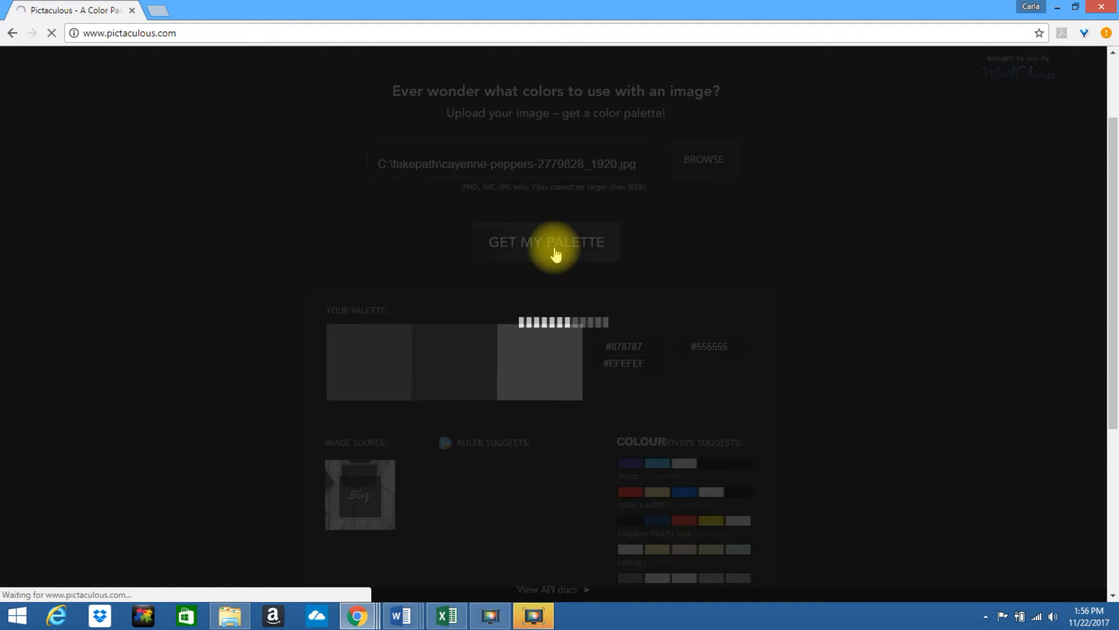
click(547, 241)
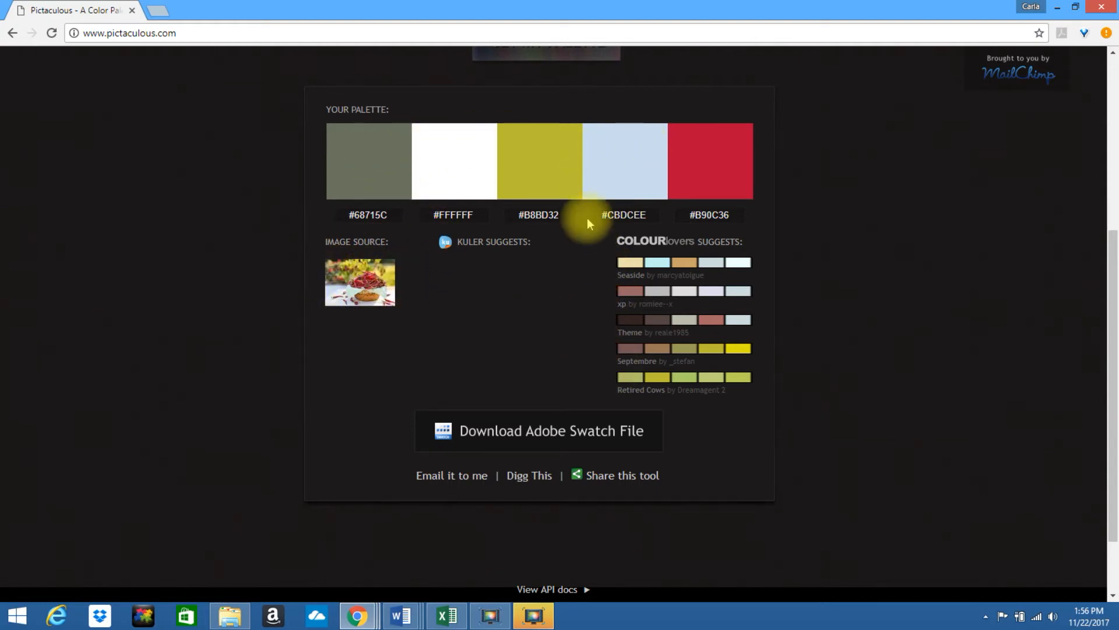
mouse_move(763, 454)
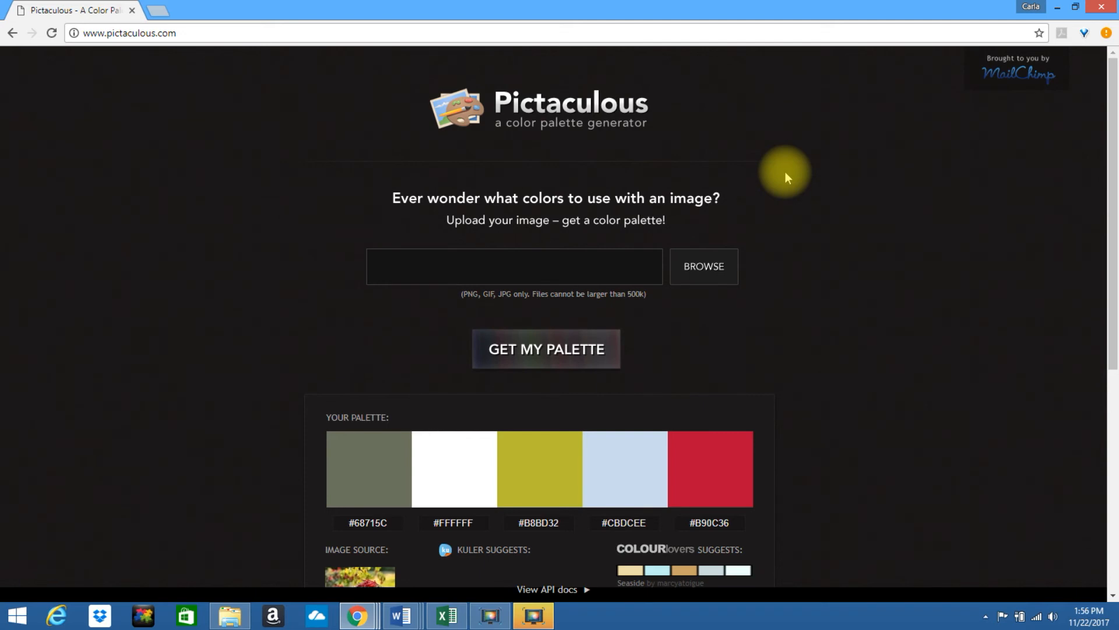
mouse_move(920, 259)
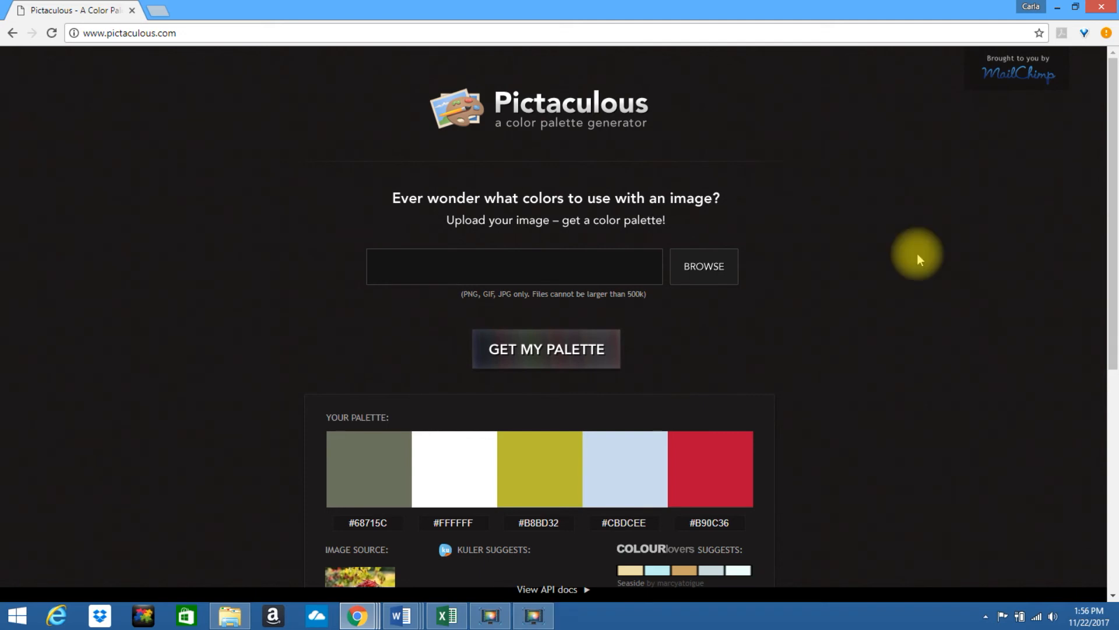